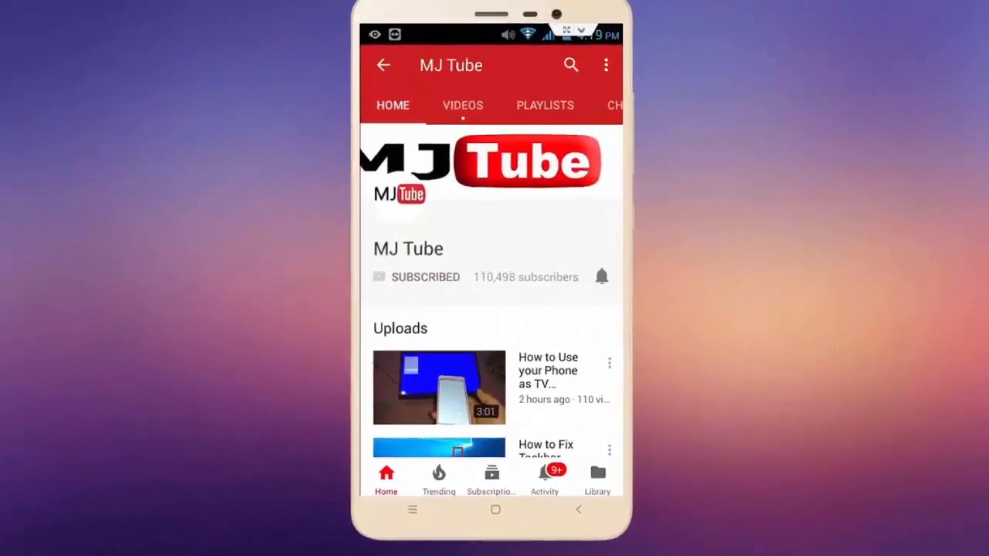
# Exit the MJ Tube channel page in YouTube and go to the home screen
pyautogui.click(601, 277)
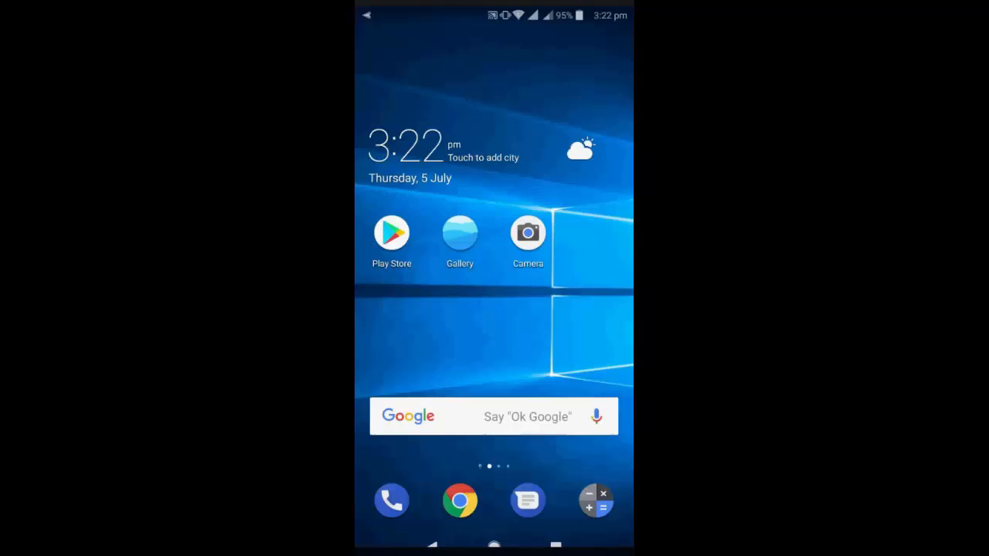
# Open My apps & games in Play Store and scroll through the 35 pending updates
pyautogui.click(392, 232)
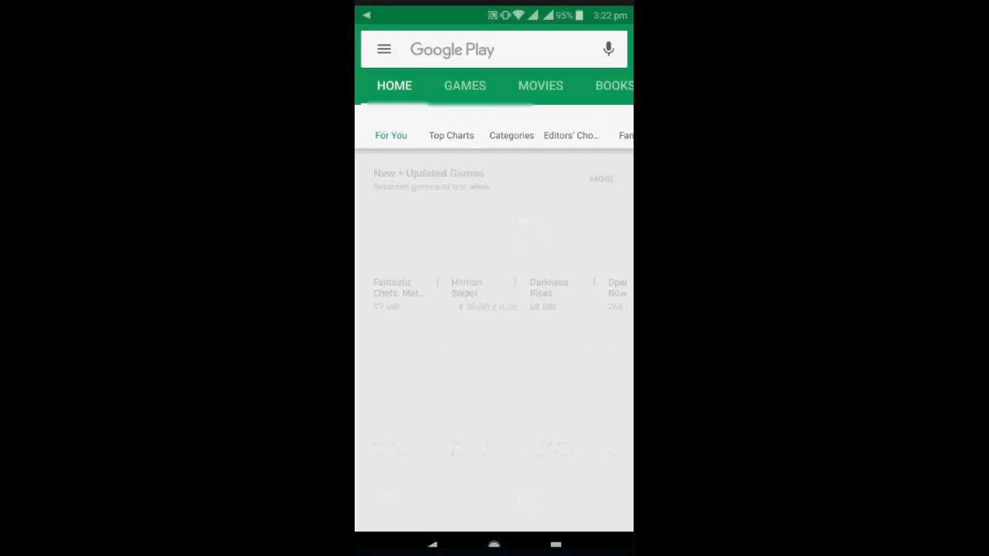
pyautogui.click(384, 48)
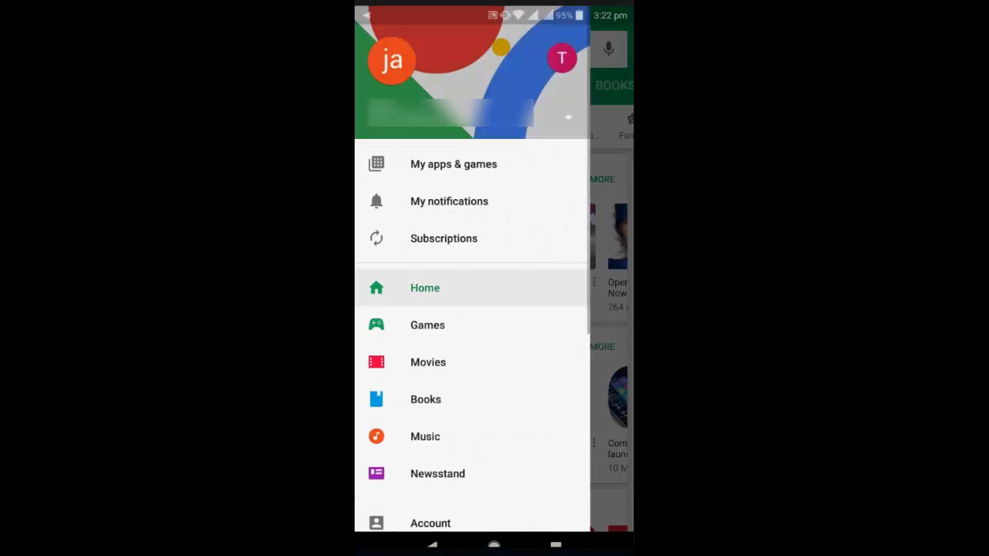
pyautogui.click(453, 164)
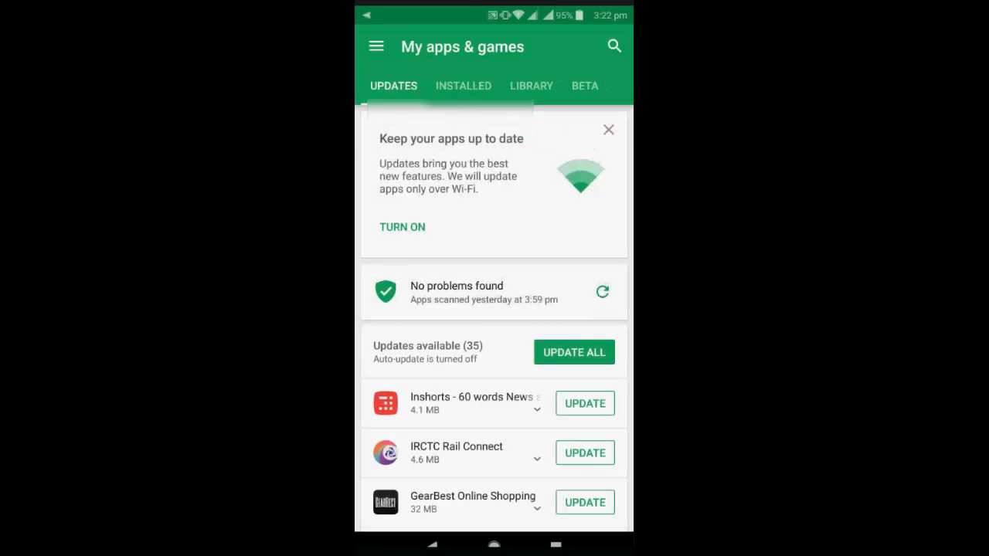
pyautogui.scroll(-3)
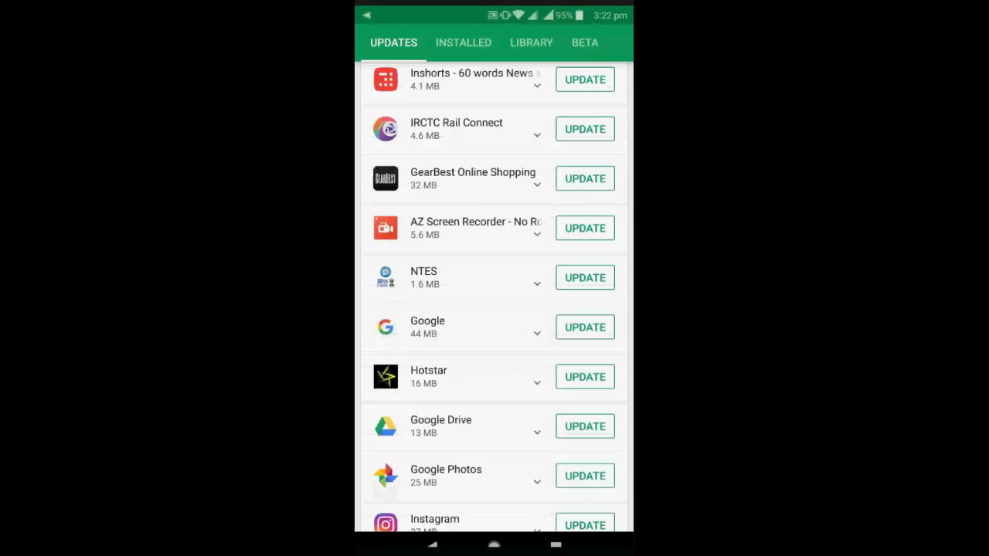
pyautogui.scroll(-3)
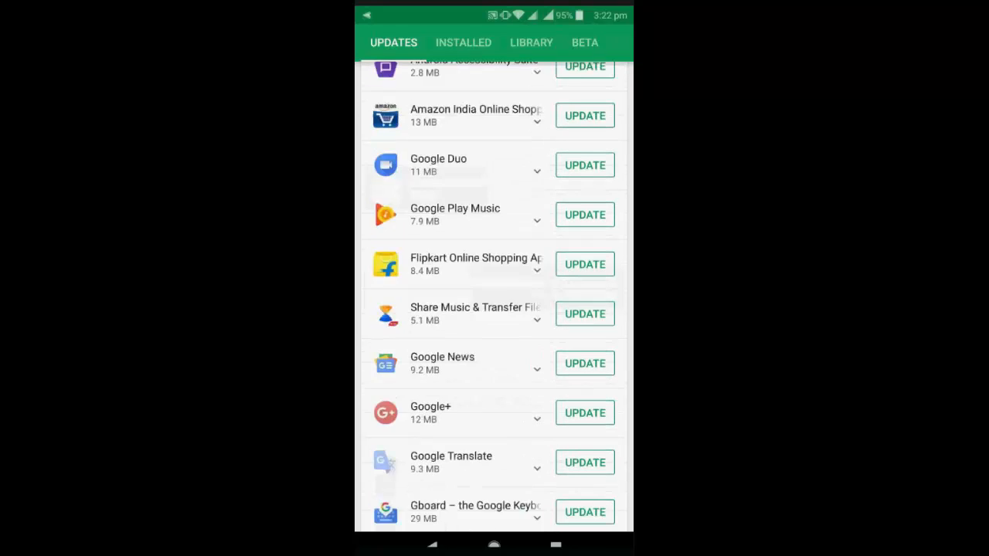
pyautogui.scroll(-3)
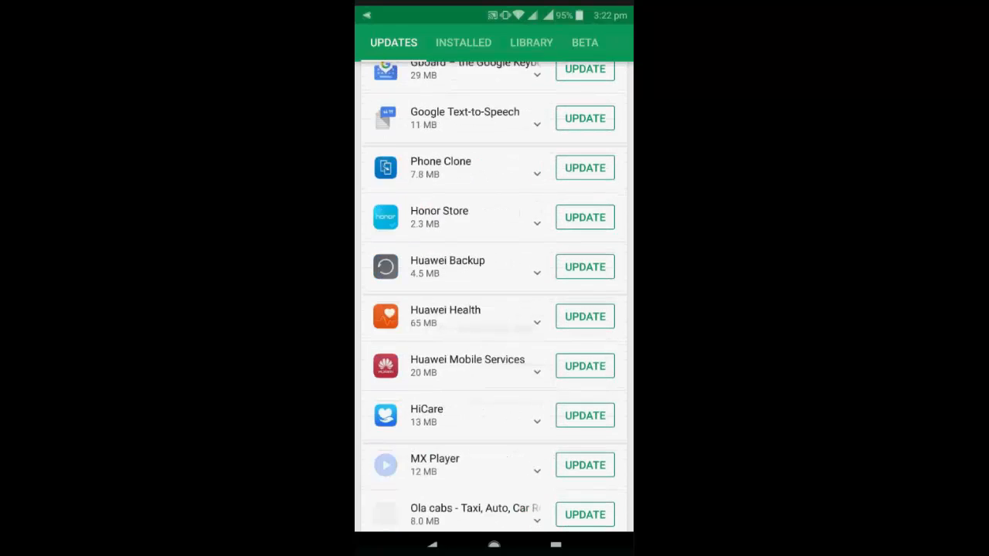
pyautogui.scroll(-3)
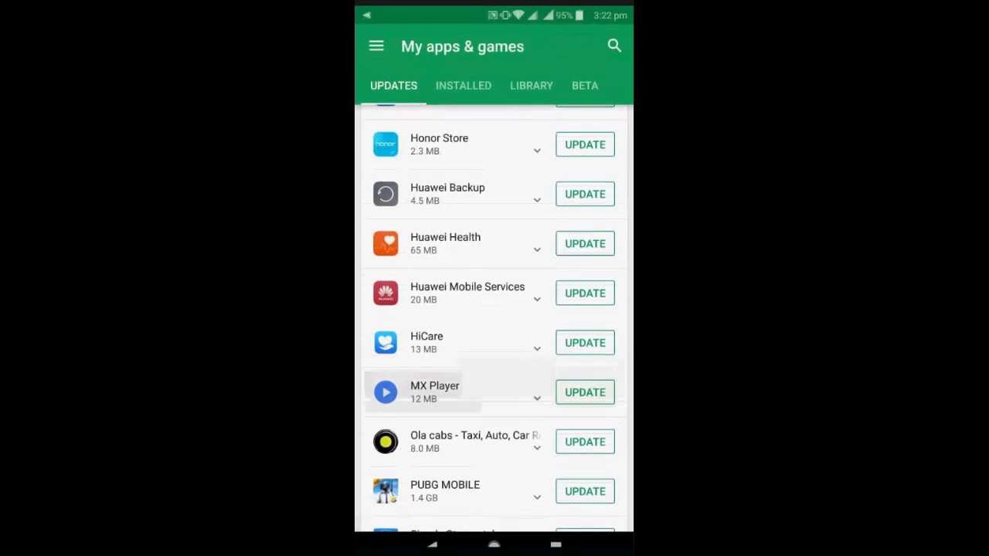
pyautogui.click(493, 540)
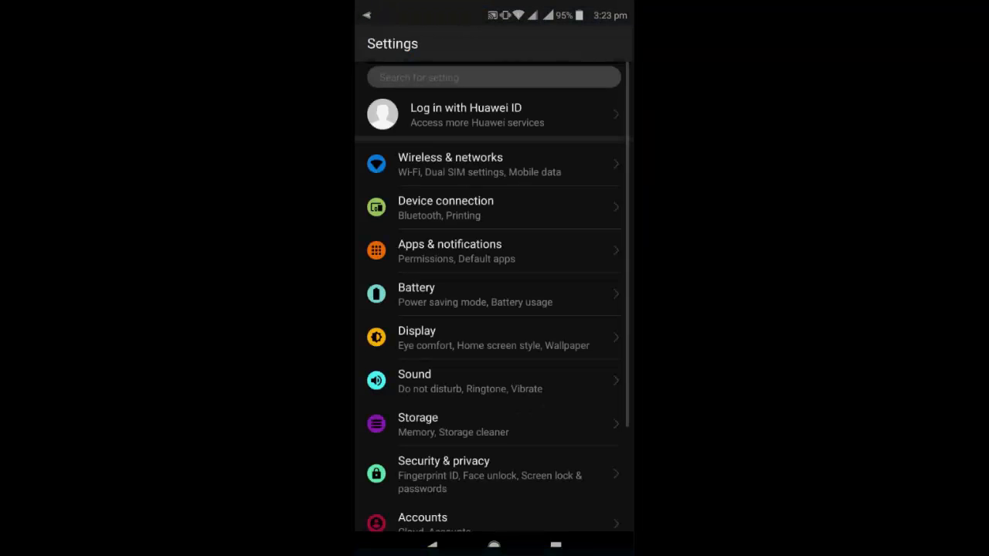
# Go to Apps & notifications and the full apps list to reach Gmail's app info
pyautogui.click(494, 250)
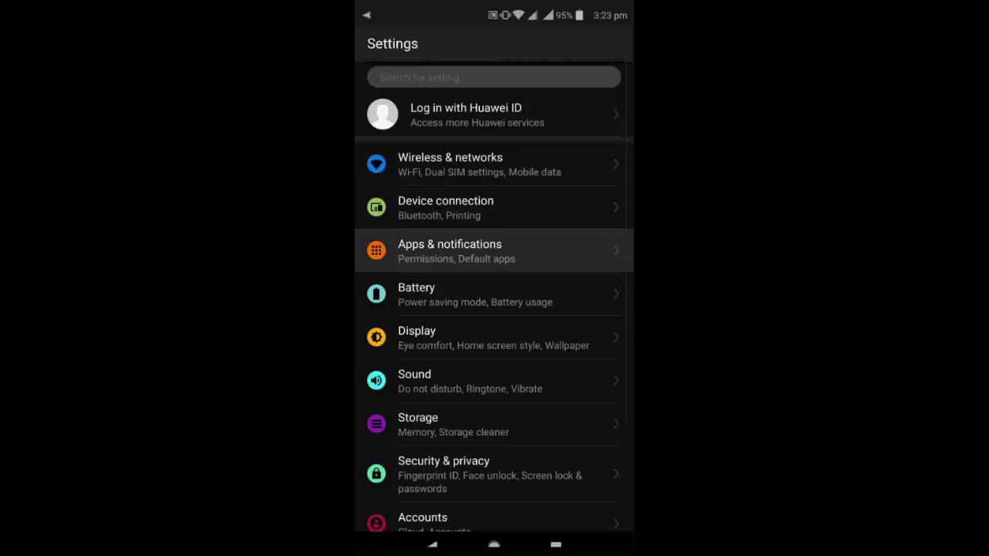
pyautogui.click(449, 250)
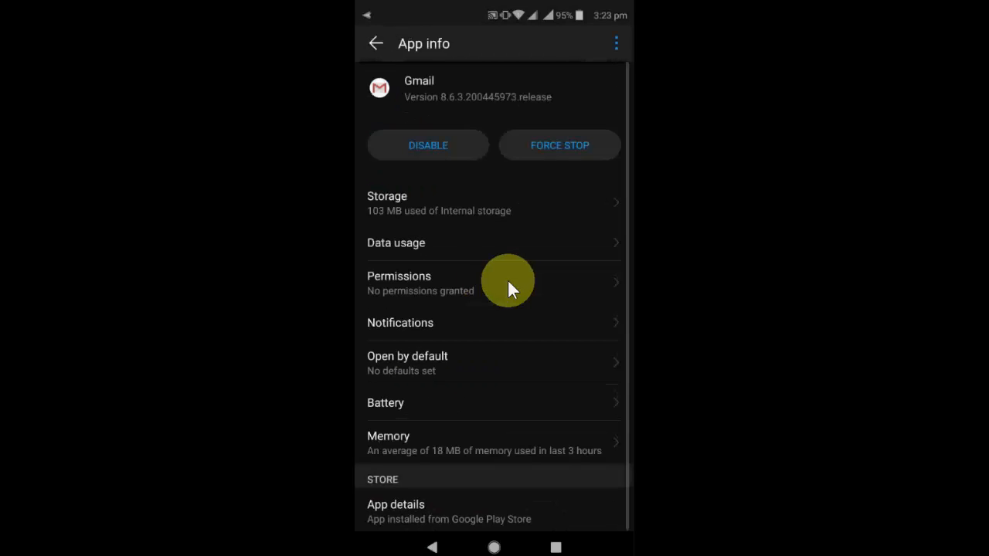
pyautogui.moveTo(435, 203)
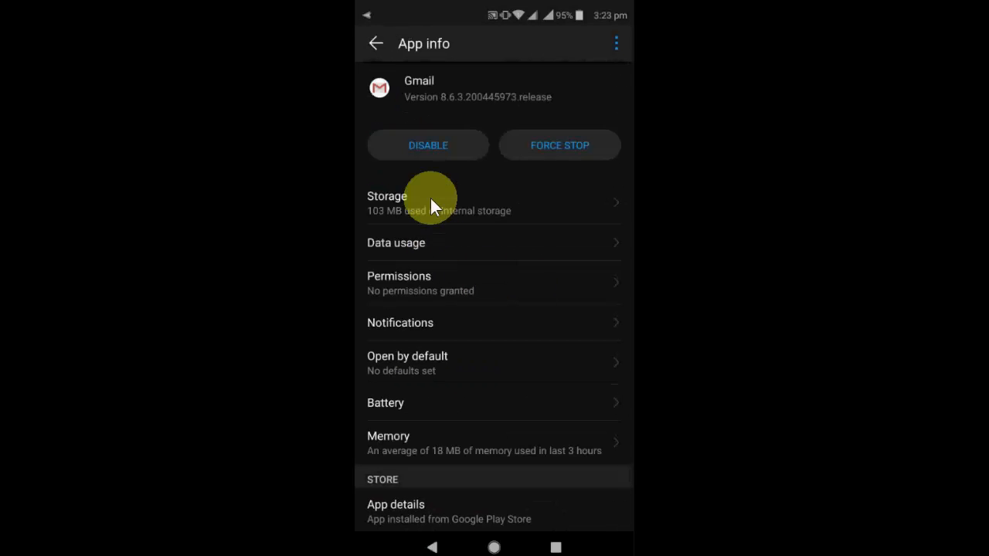
# Clear Gmail's cache and confirm deleting its app data, then return home
pyautogui.click(409, 203)
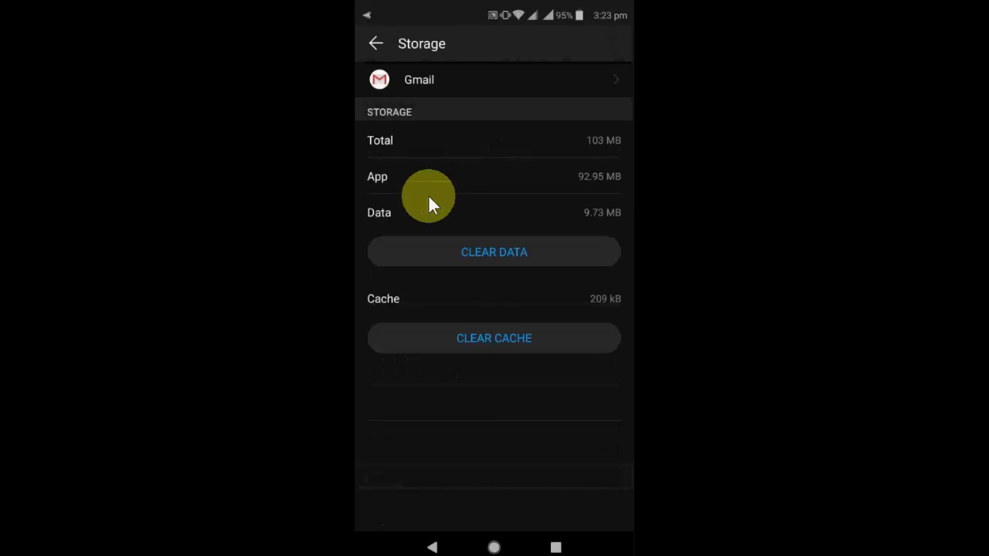
pyautogui.click(494, 338)
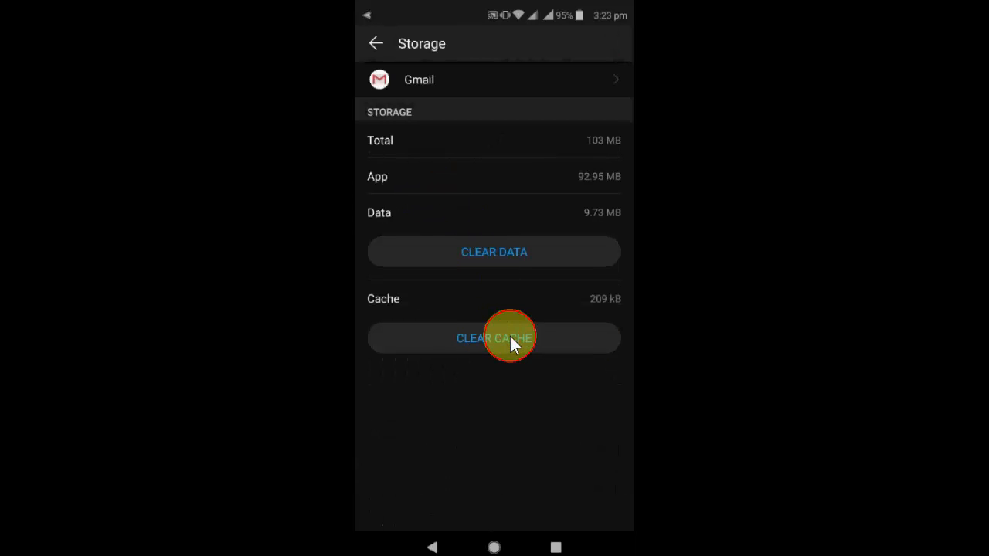
pyautogui.click(494, 337)
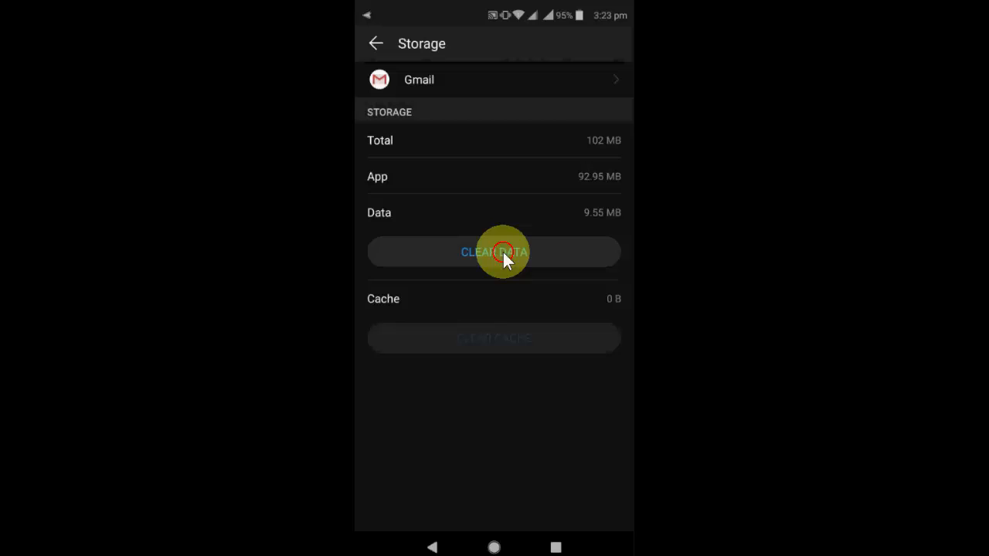
pyautogui.click(493, 252)
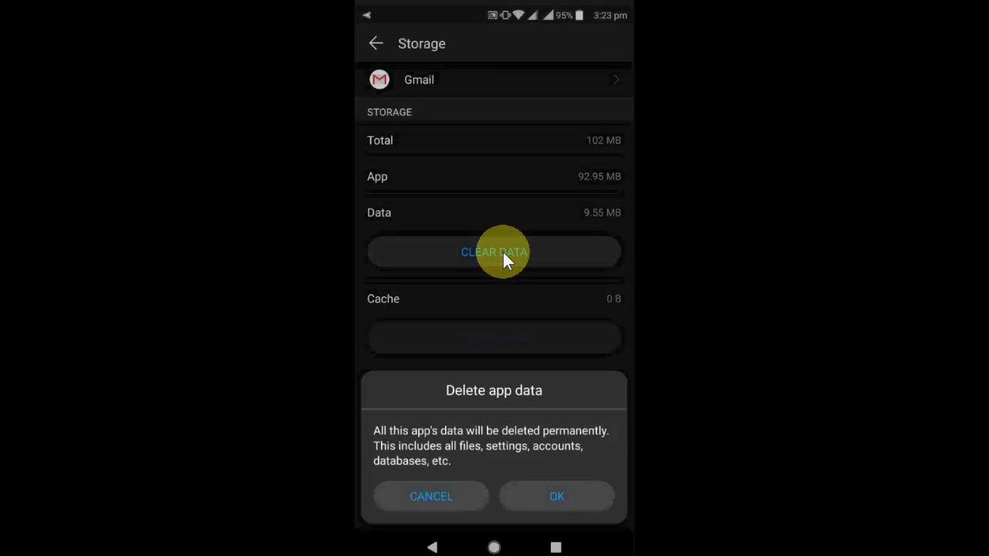
pyautogui.click(556, 496)
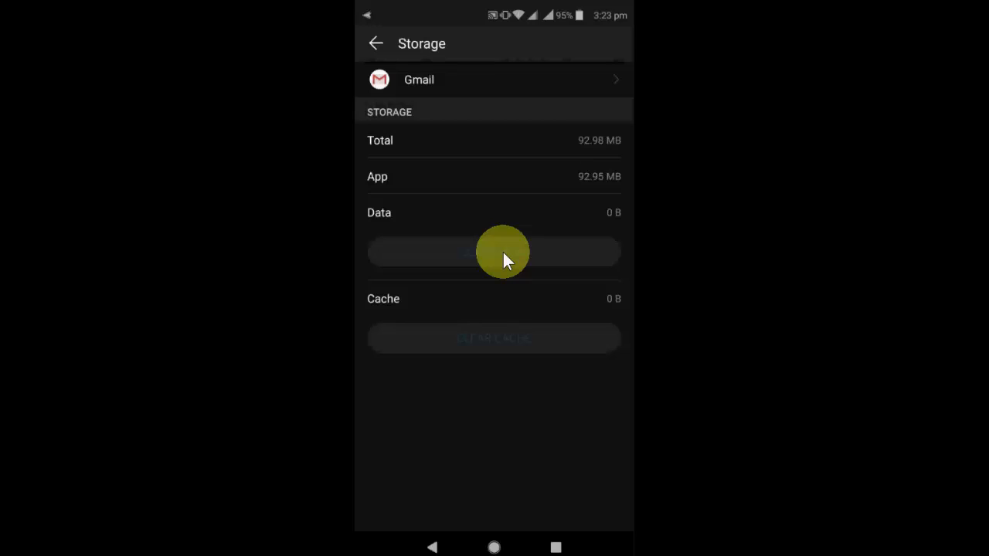
pyautogui.click(376, 43)
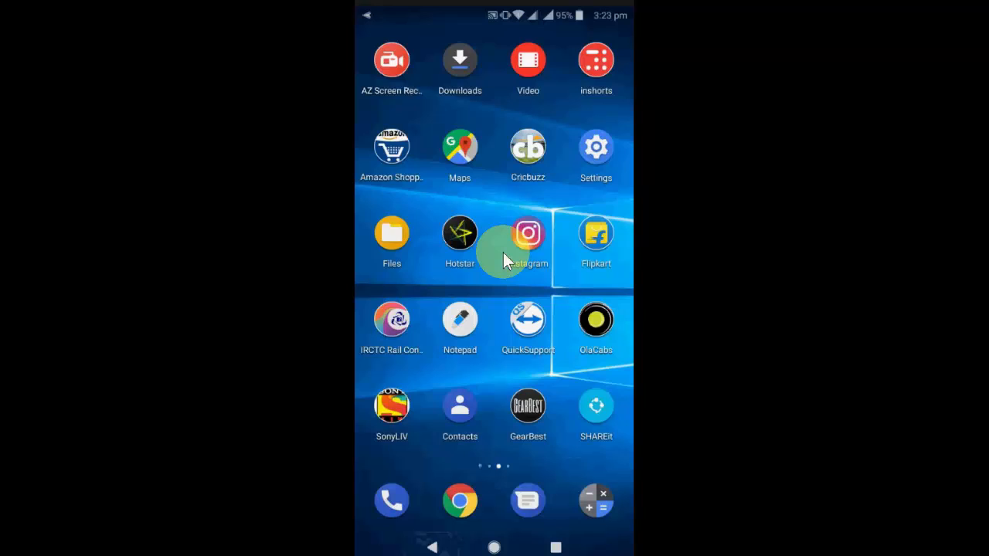
# Launch Gmail from the launcher and dismiss the 'New in Gmail' screen with GOT IT
pyautogui.hscroll(-3)
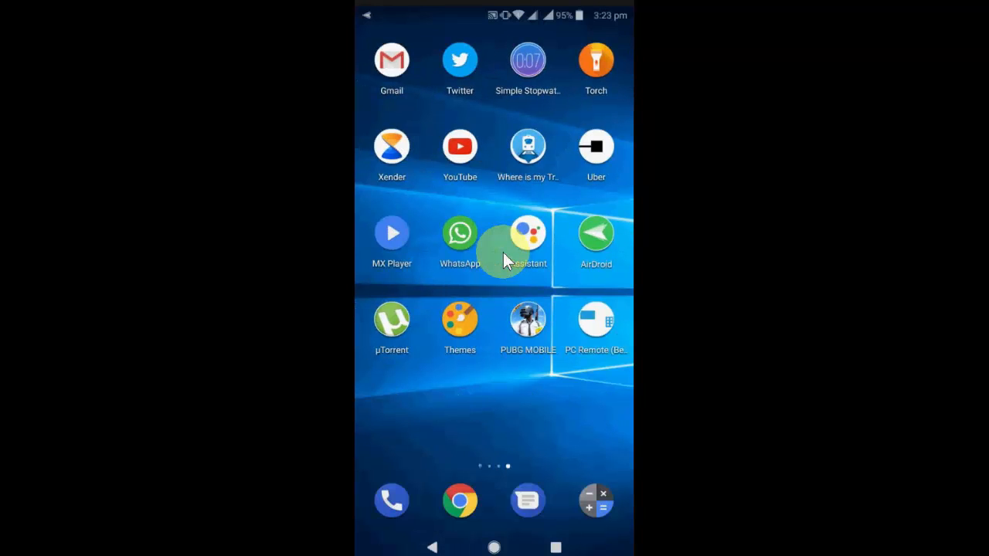
pyautogui.click(390, 61)
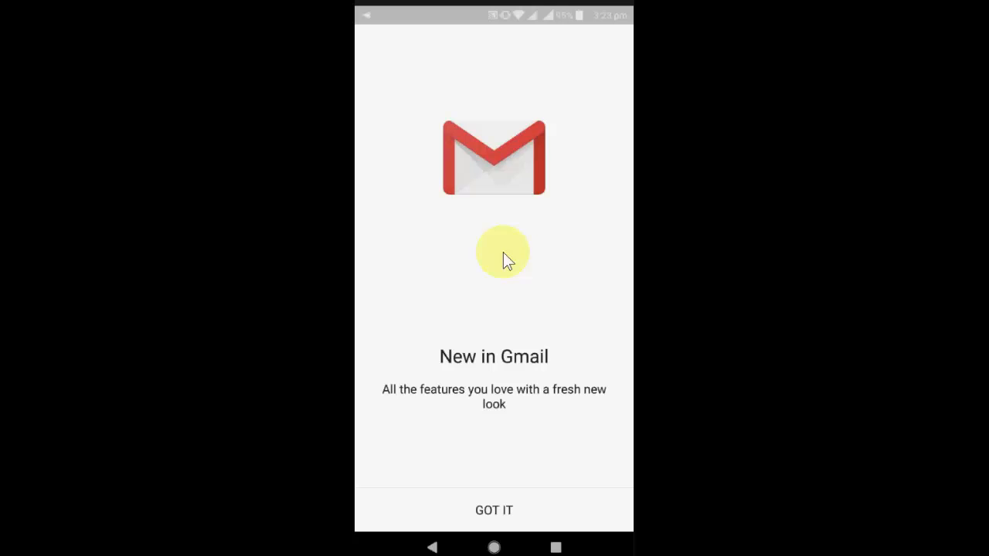
pyautogui.click(493, 510)
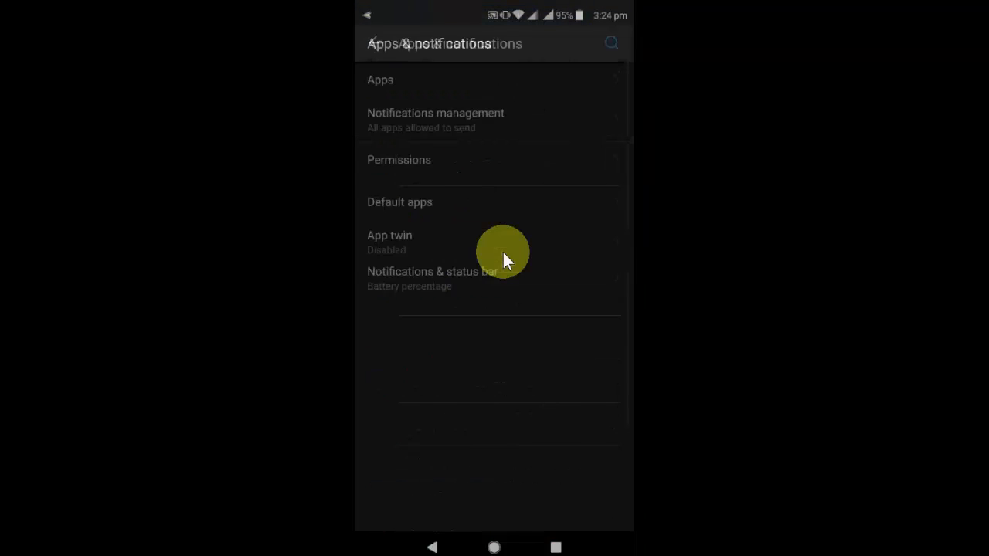
# Open the full apps list and its More menu showing Reset app preferences
pyautogui.click(368, 15)
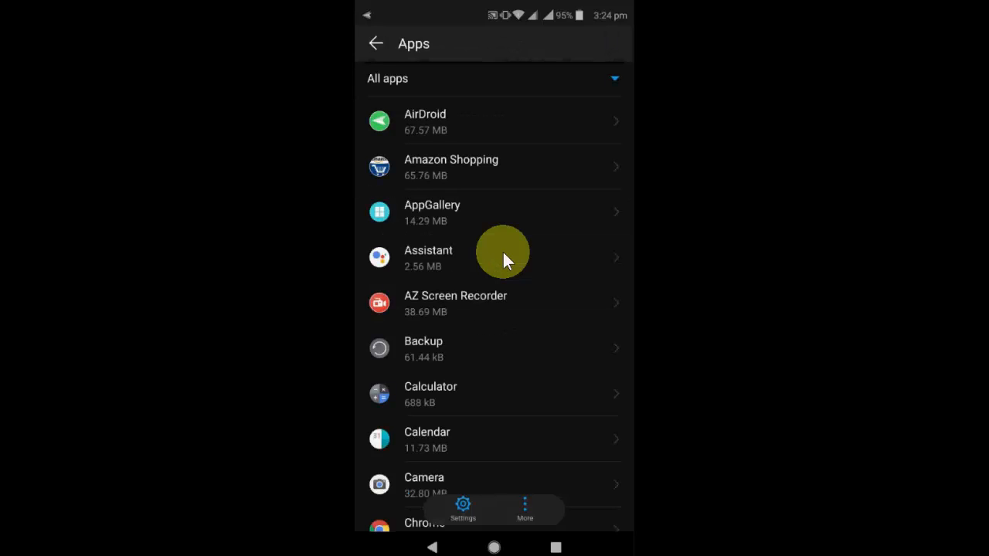
pyautogui.click(524, 505)
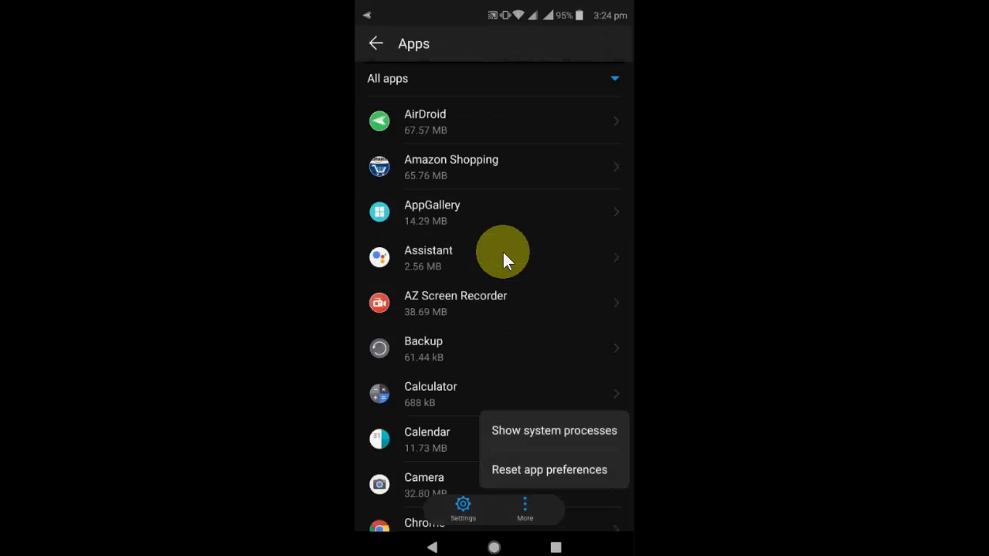